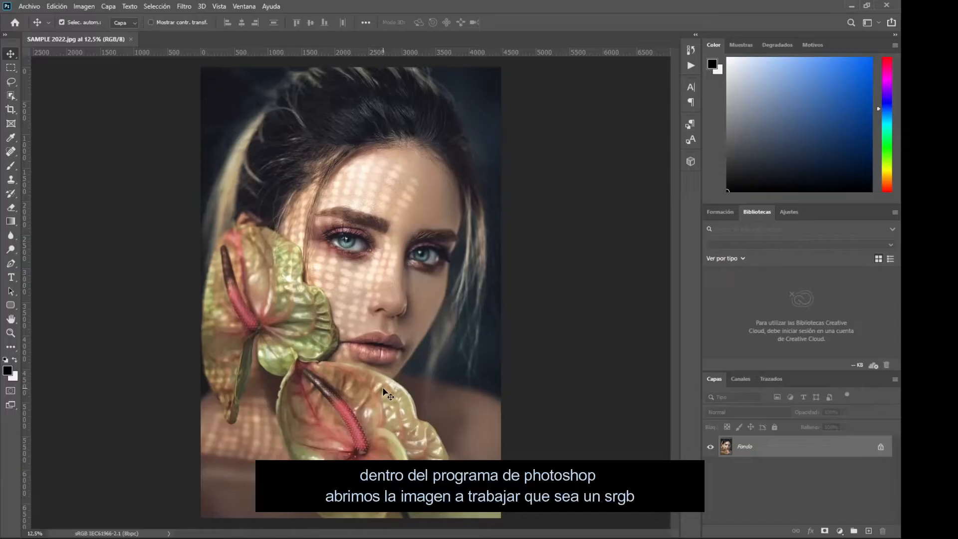
{"action": "mouse_move", "coordinate": [571, 428]}
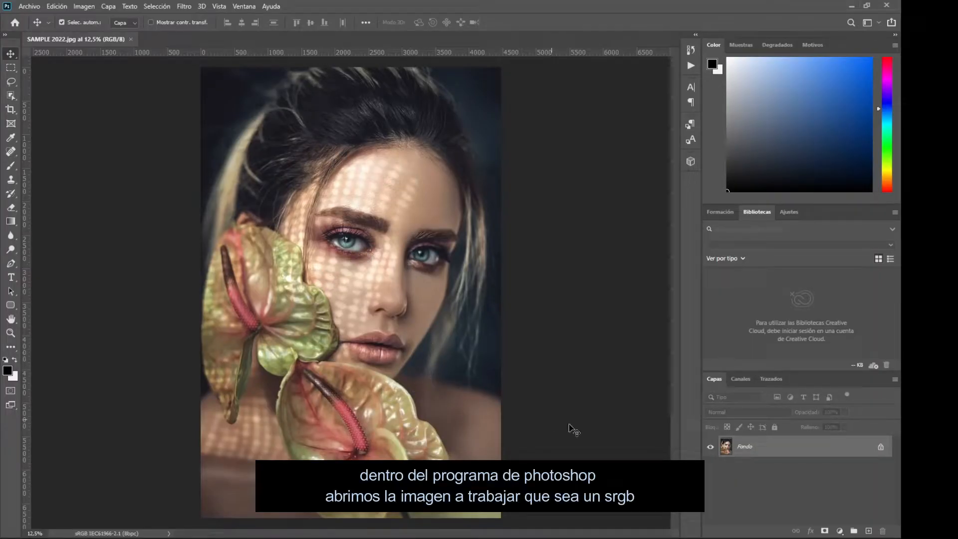
{"action": "mouse_move", "coordinate": [464, 349]}
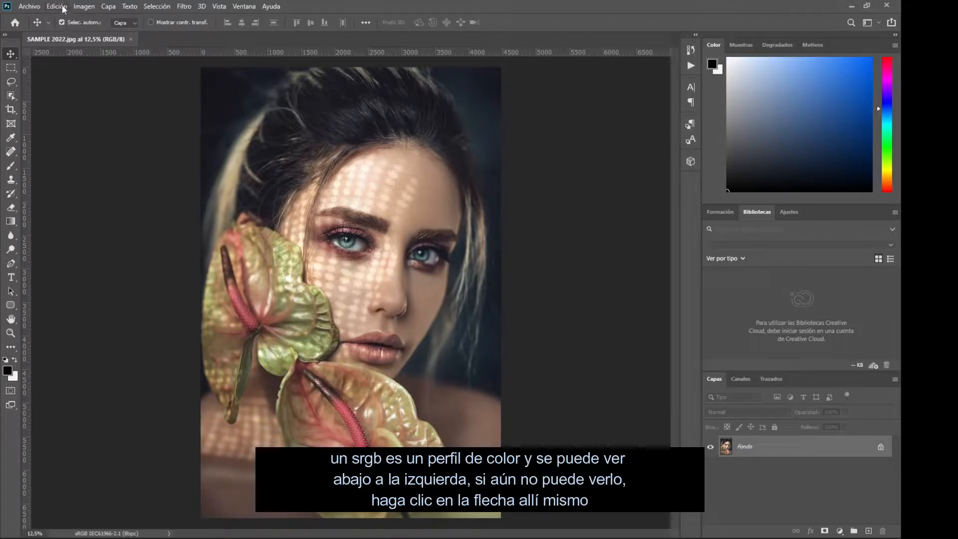
- Convert the portrait to the RGB working space sRGB IEC61966-2.1 via Convertir en perfil
{"action": "left_click", "coordinate": [56, 6]}
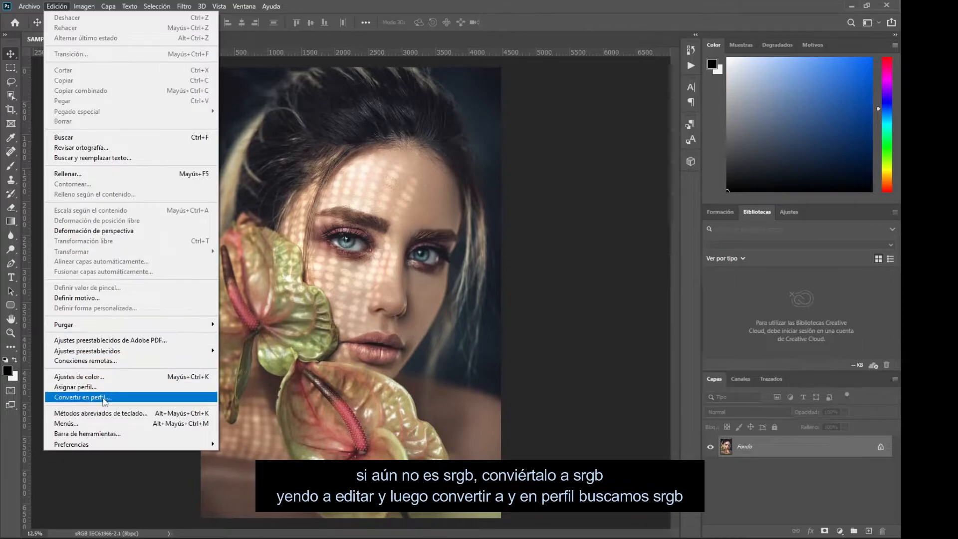
{"action": "left_click", "coordinate": [83, 397]}
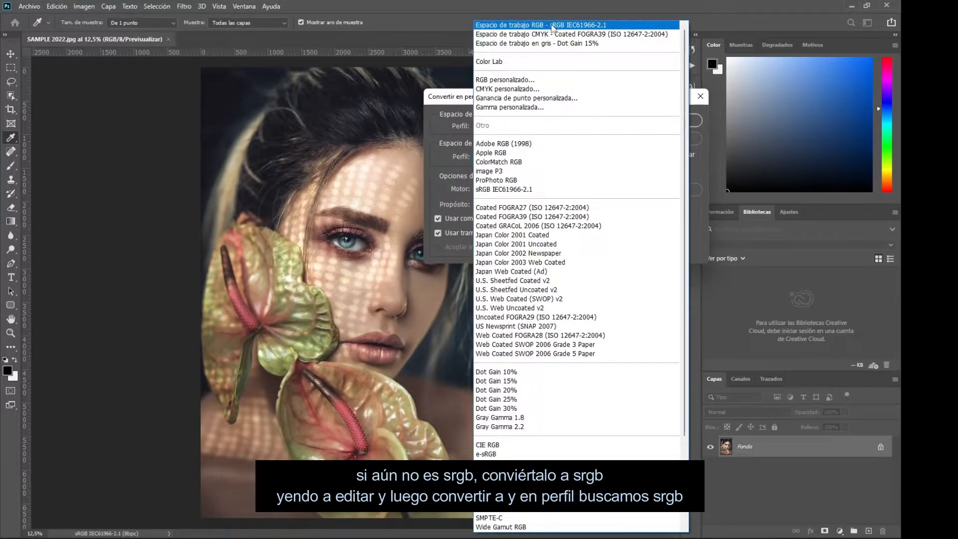
{"action": "left_click", "coordinate": [543, 24]}
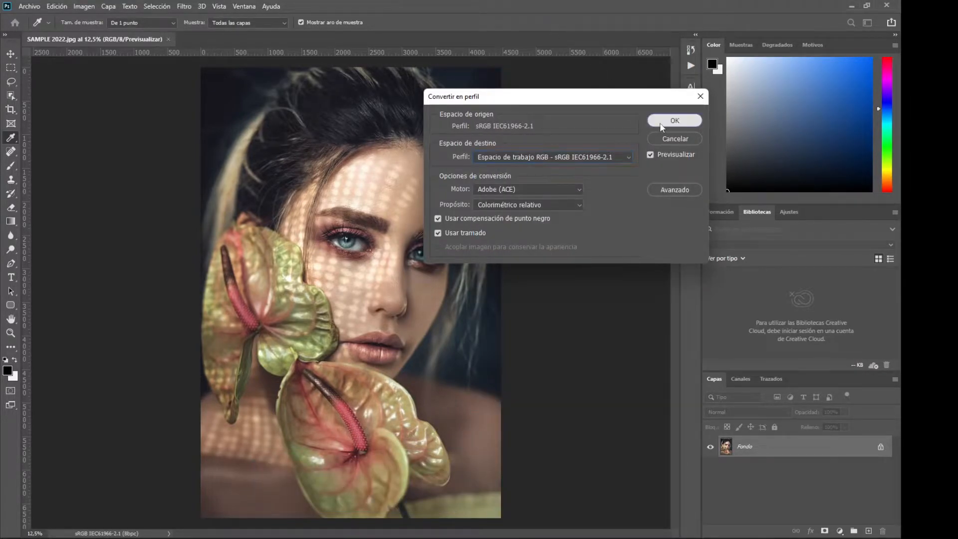
{"action": "left_click", "coordinate": [674, 120]}
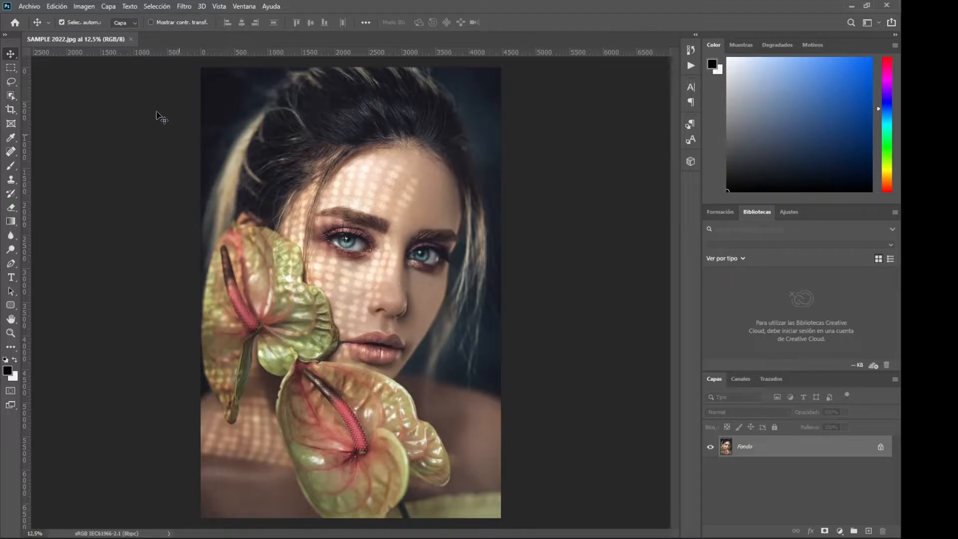
- Choose Adobe RGB (1998) as the profile to assign in Asignar perfil
{"action": "left_click", "coordinate": [56, 6]}
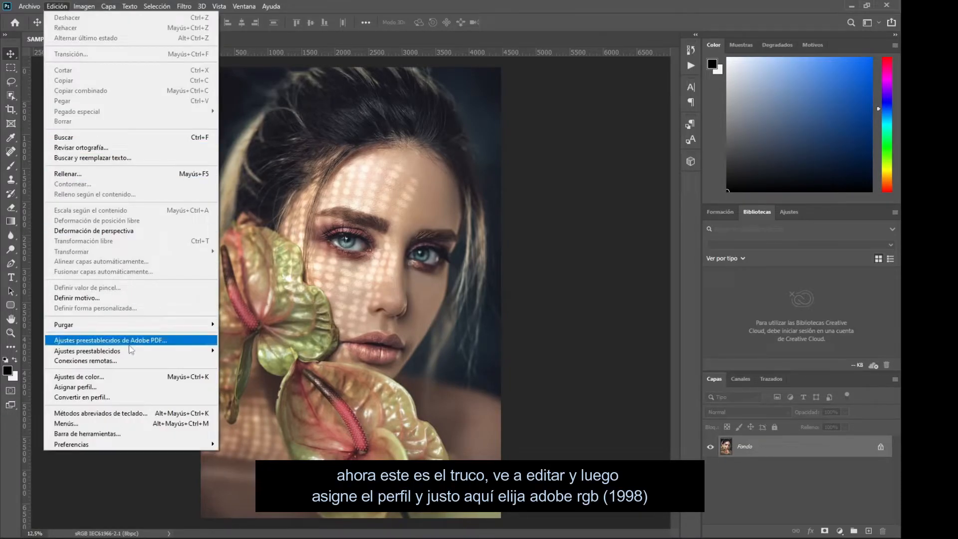
{"action": "mouse_move", "coordinate": [127, 390]}
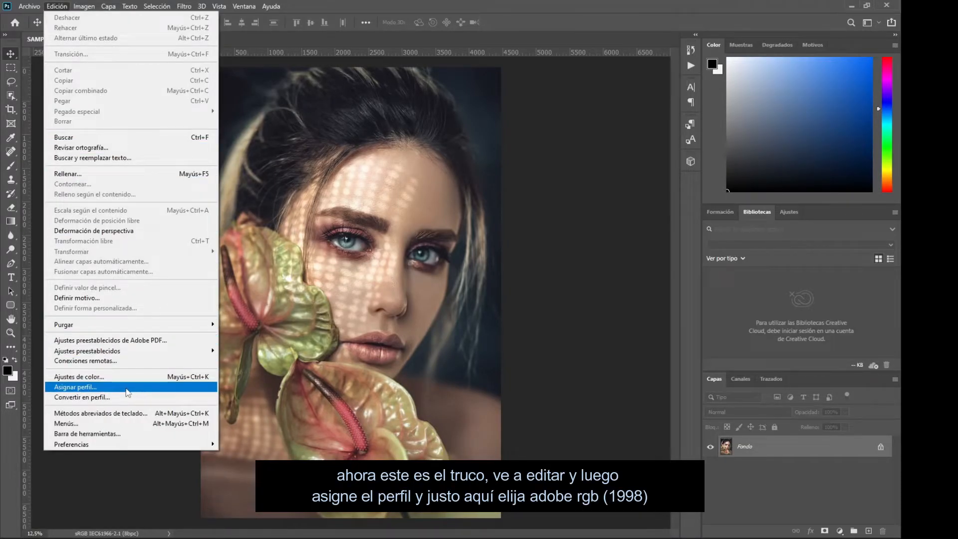
{"action": "left_click", "coordinate": [75, 388]}
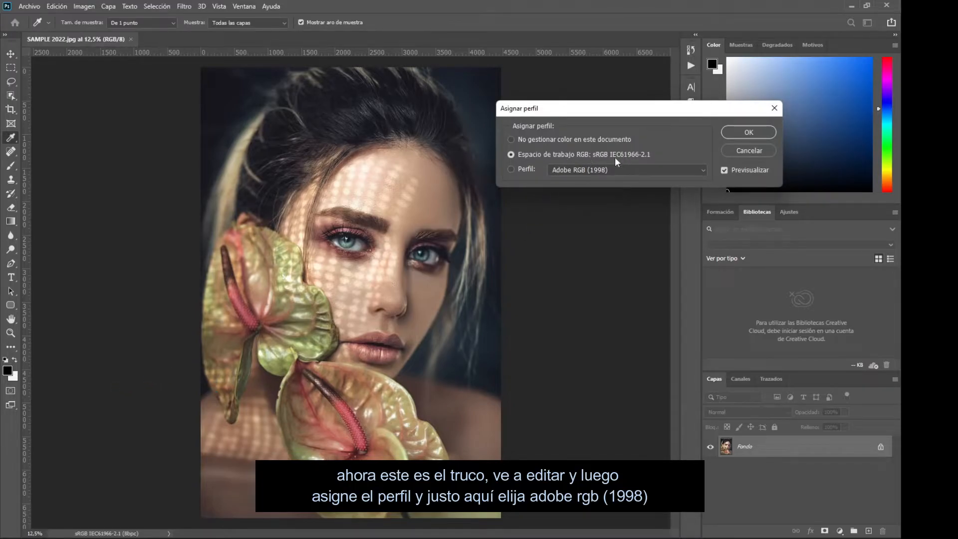
{"action": "left_click", "coordinate": [511, 170]}
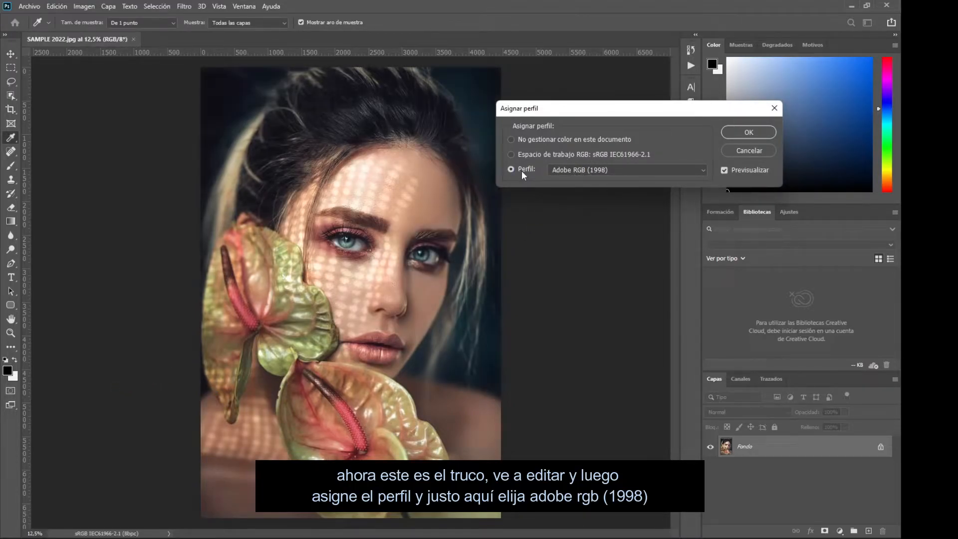
- Toggle Previsualizar to compare the colours, then confirm assigning Adobe RGB (1998)
{"action": "left_click", "coordinate": [725, 170]}
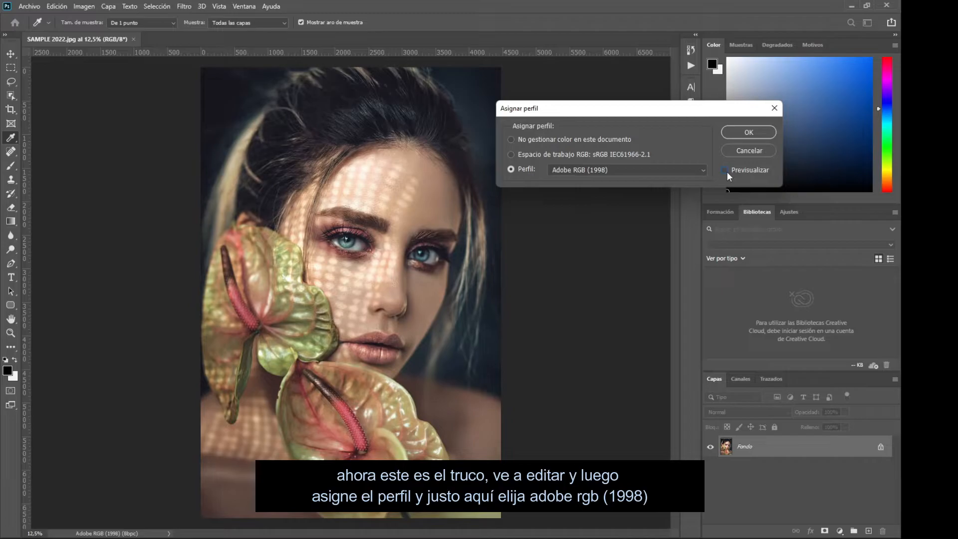
{"action": "left_click", "coordinate": [725, 169]}
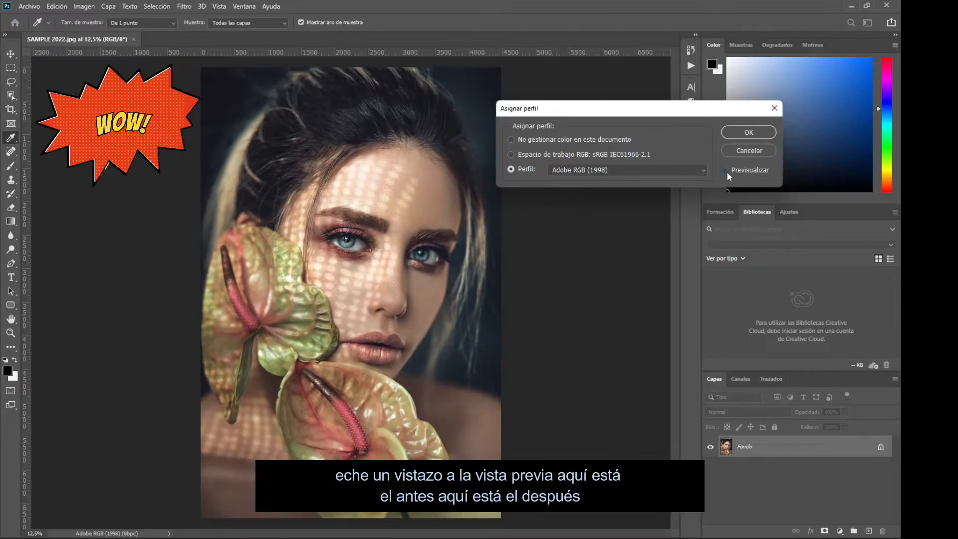
{"action": "left_click", "coordinate": [724, 169]}
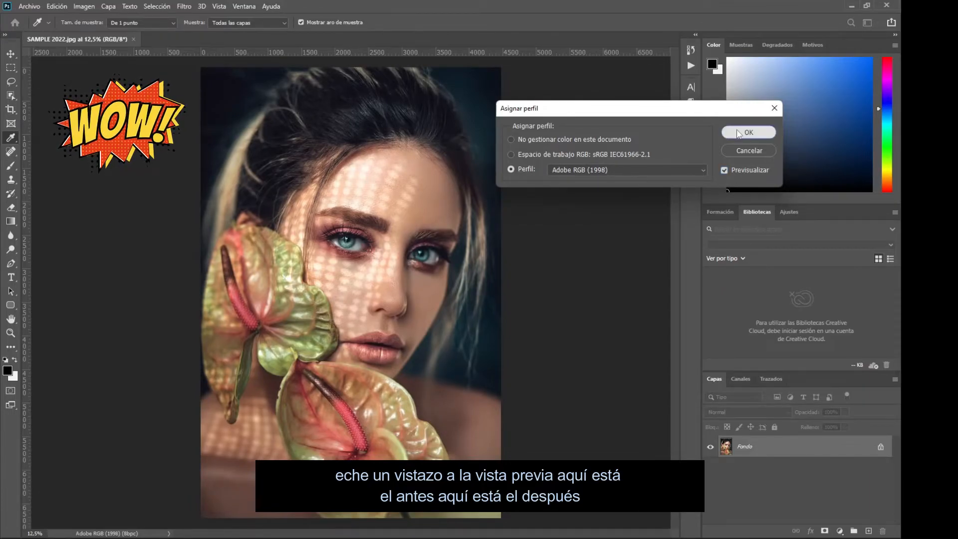
{"action": "left_click", "coordinate": [749, 132]}
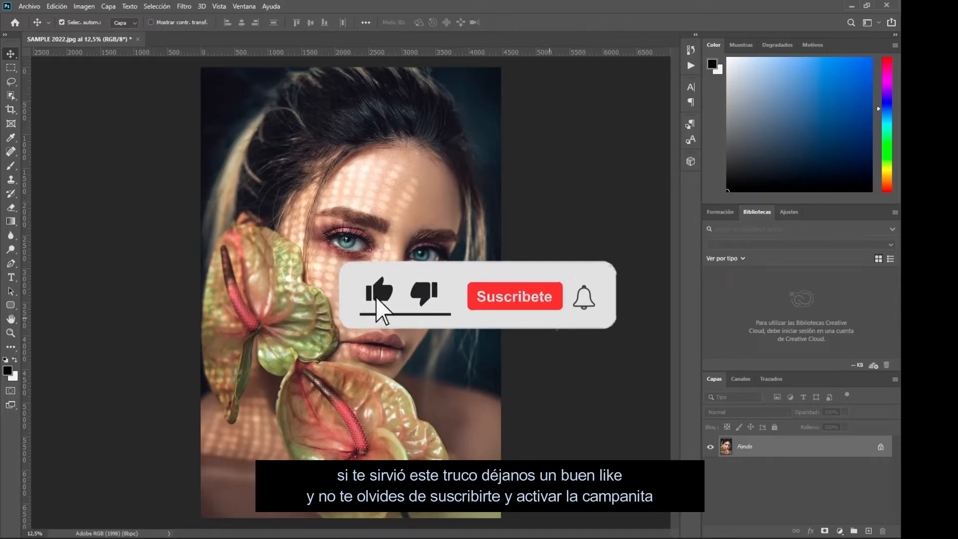
{"action": "left_click", "coordinate": [514, 296]}
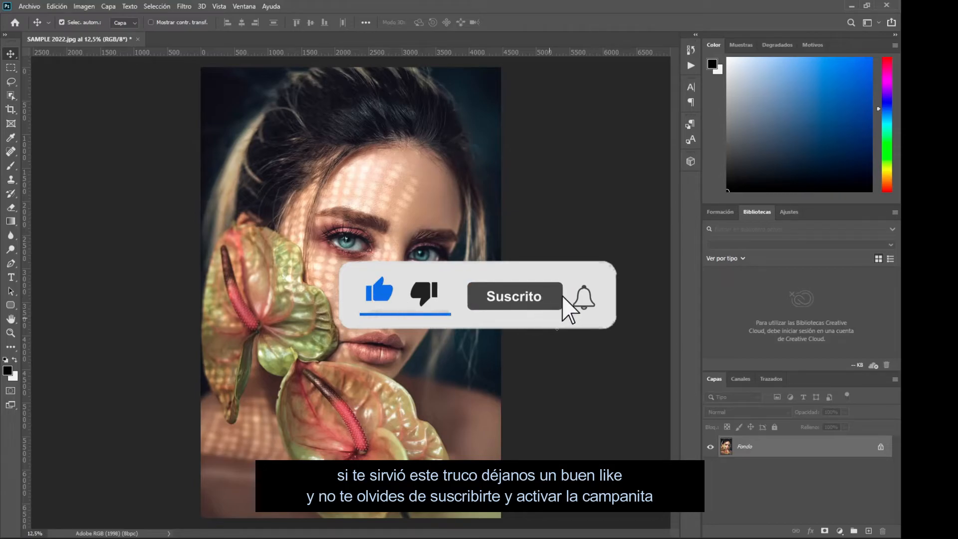